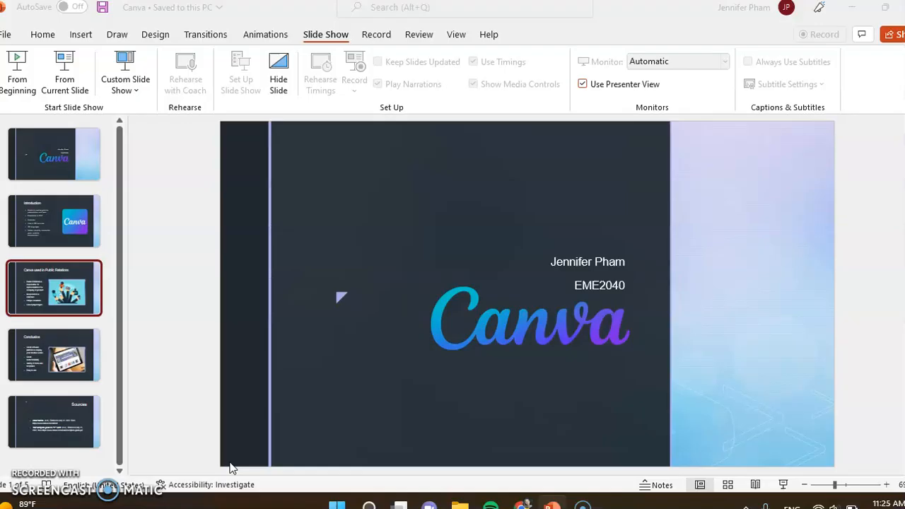
Show the Canva used in Public Relations slide, then switch to the Canva home page.
{"action": "left_click", "coordinate": [53, 288]}
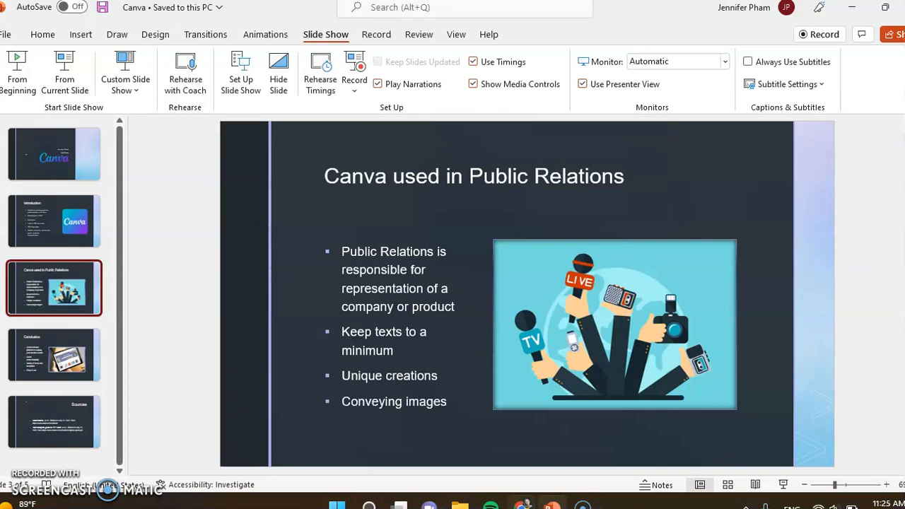
{"action": "left_click", "coordinate": [538, 4]}
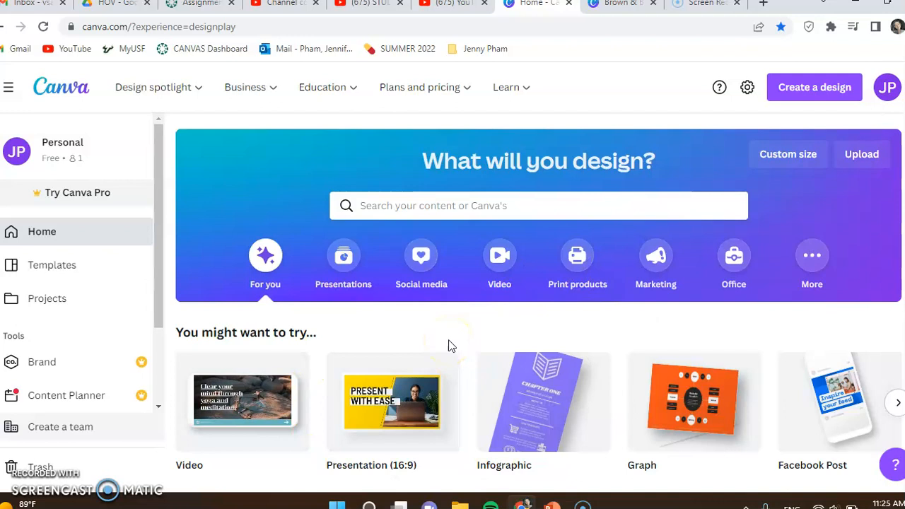
{"action": "mouse_move", "coordinate": [466, 388]}
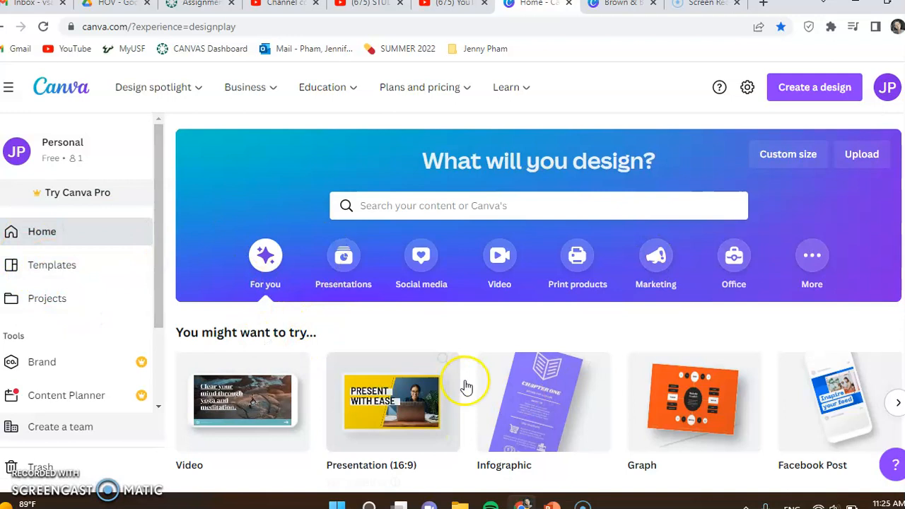
Scroll the Canva home page down to the Recent designs section.
{"action": "scroll", "scroll_direction": "down", "scroll_amount": 3}
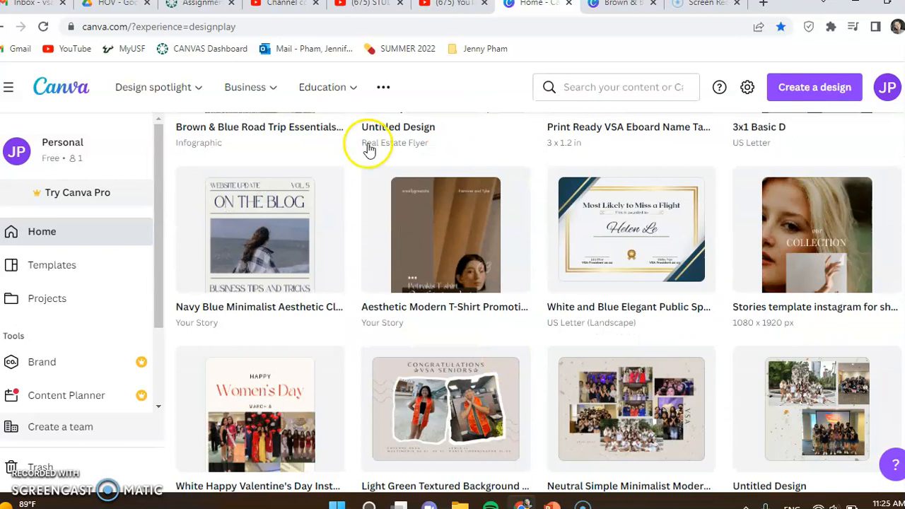
{"action": "scroll", "scroll_direction": "down", "scroll_amount": 3}
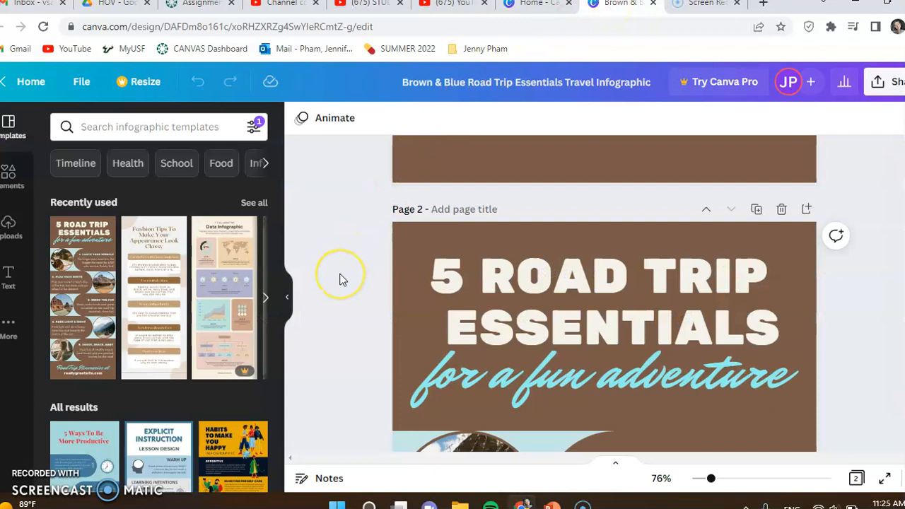
{"action": "mouse_move", "coordinate": [342, 278]}
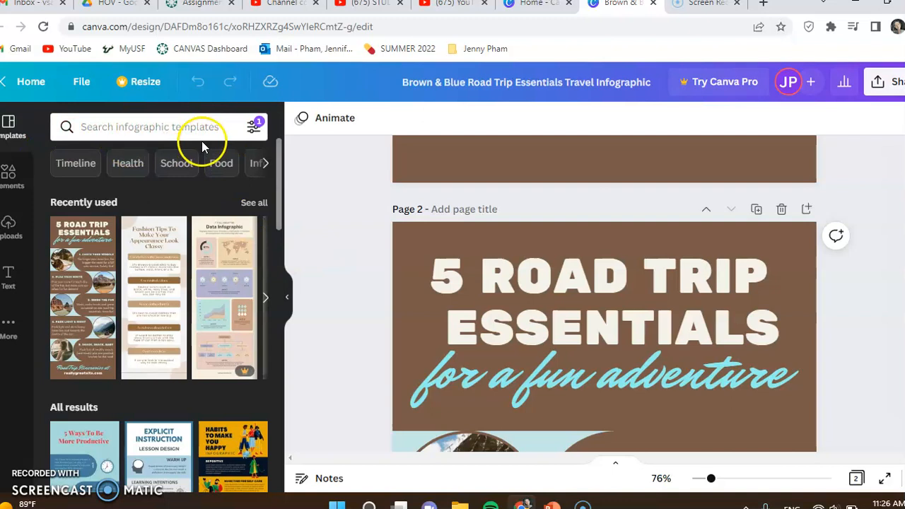
Browse the infographic templates panel beside the Road Trip Essentials design.
{"action": "scroll", "scroll_direction": "down", "scroll_amount": 3}
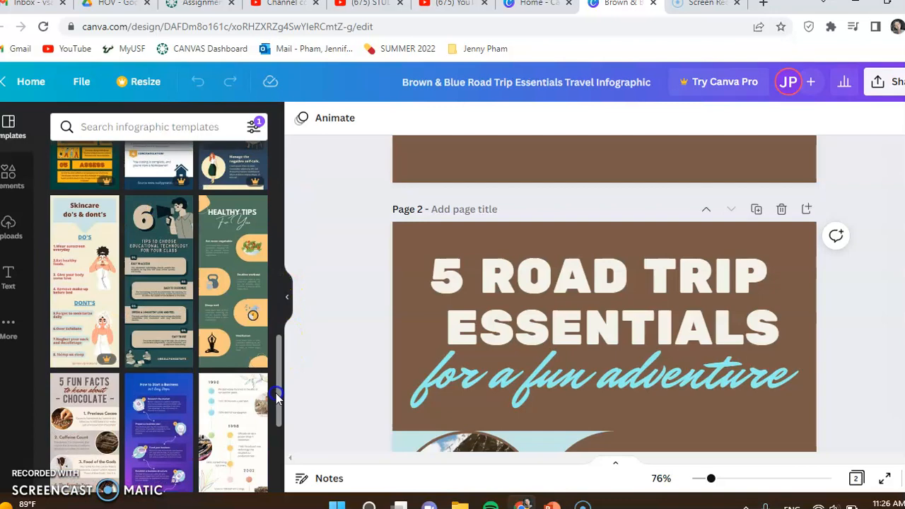
{"action": "scroll", "scroll_direction": "up", "scroll_amount": 3}
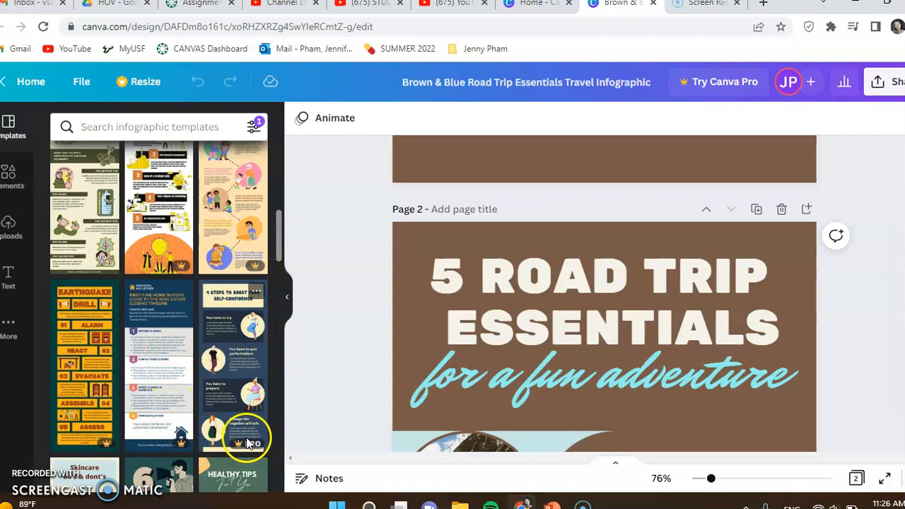
{"action": "scroll", "scroll_direction": "down", "scroll_amount": 3}
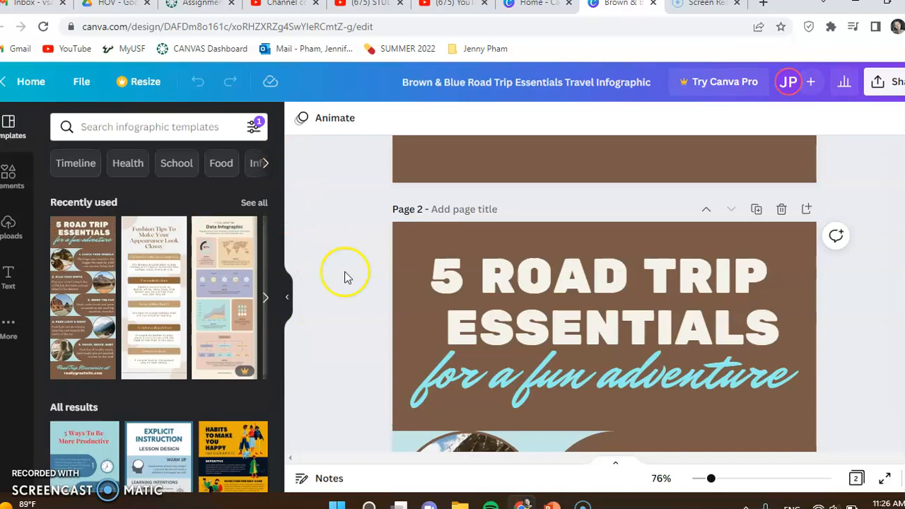
Scroll through the design's pages down to the Secure Passwords infographic pages.
{"action": "scroll", "scroll_direction": "down", "scroll_amount": 3}
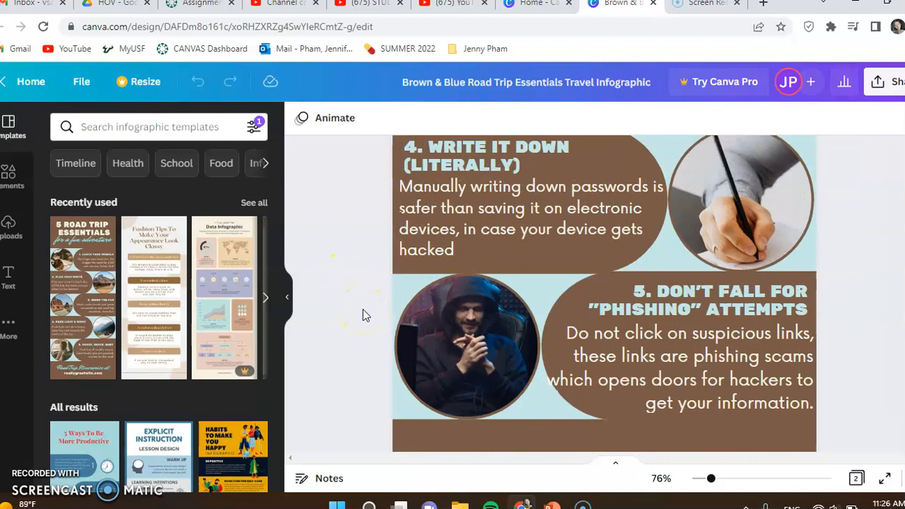
{"action": "scroll", "scroll_direction": "up", "scroll_amount": 3}
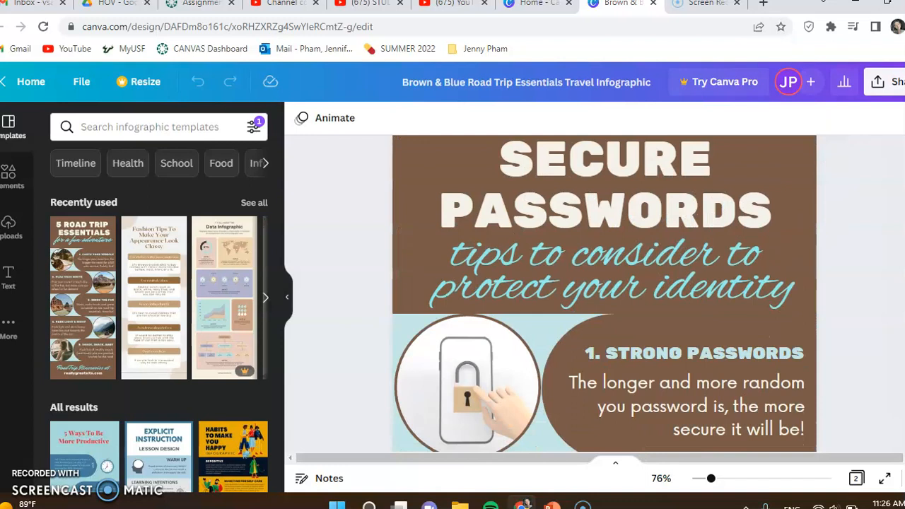
{"action": "scroll", "scroll_direction": "down", "scroll_amount": 3}
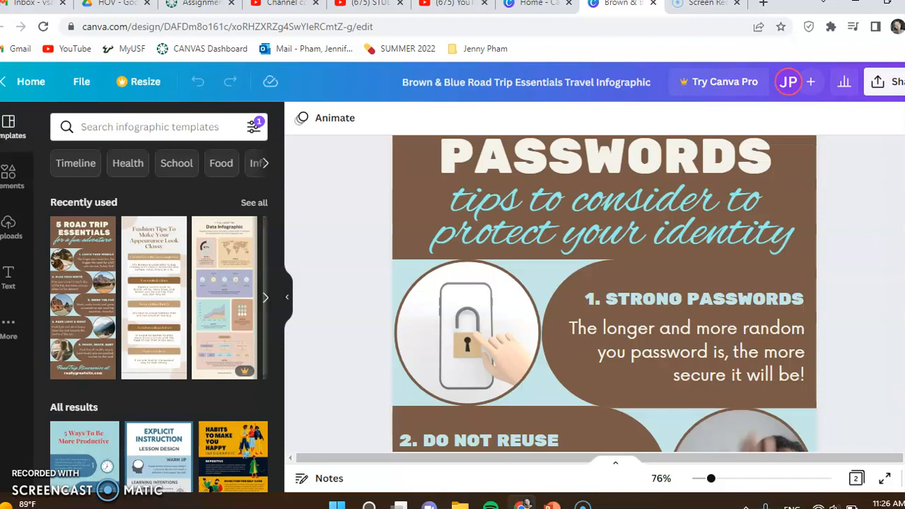
{"action": "scroll", "scroll_direction": "down", "scroll_amount": 3}
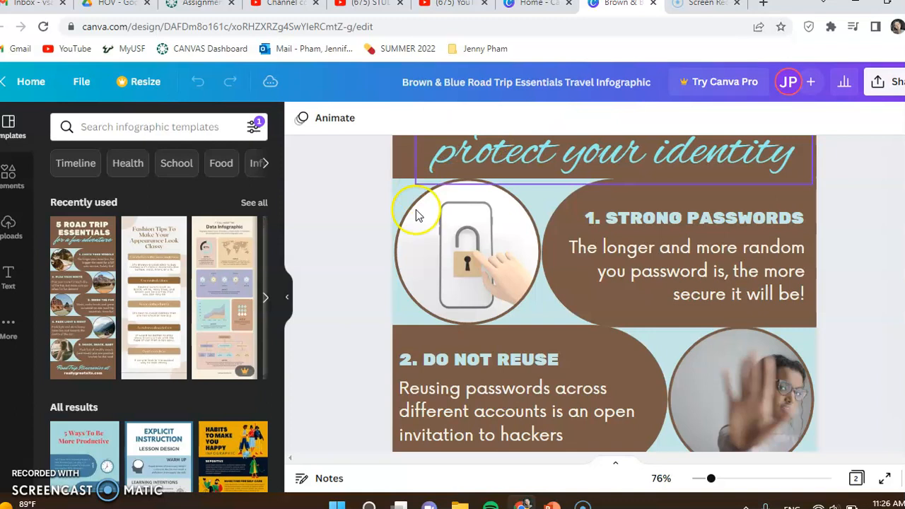
{"action": "scroll", "scroll_direction": "down", "scroll_amount": 3}
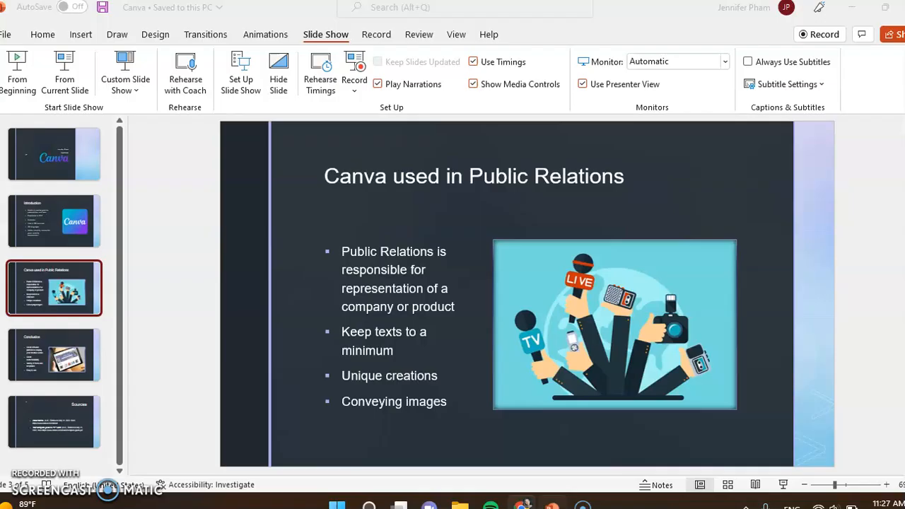
{"action": "mouse_move", "coordinate": [305, 381]}
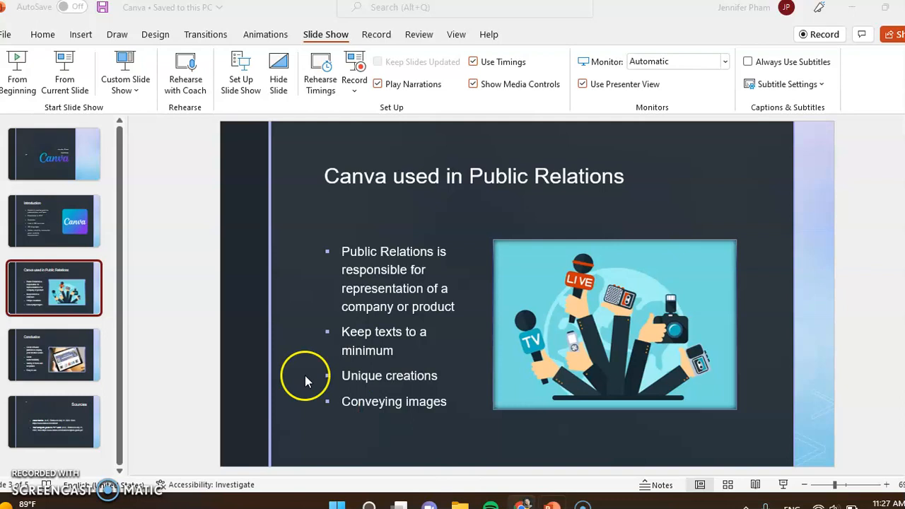